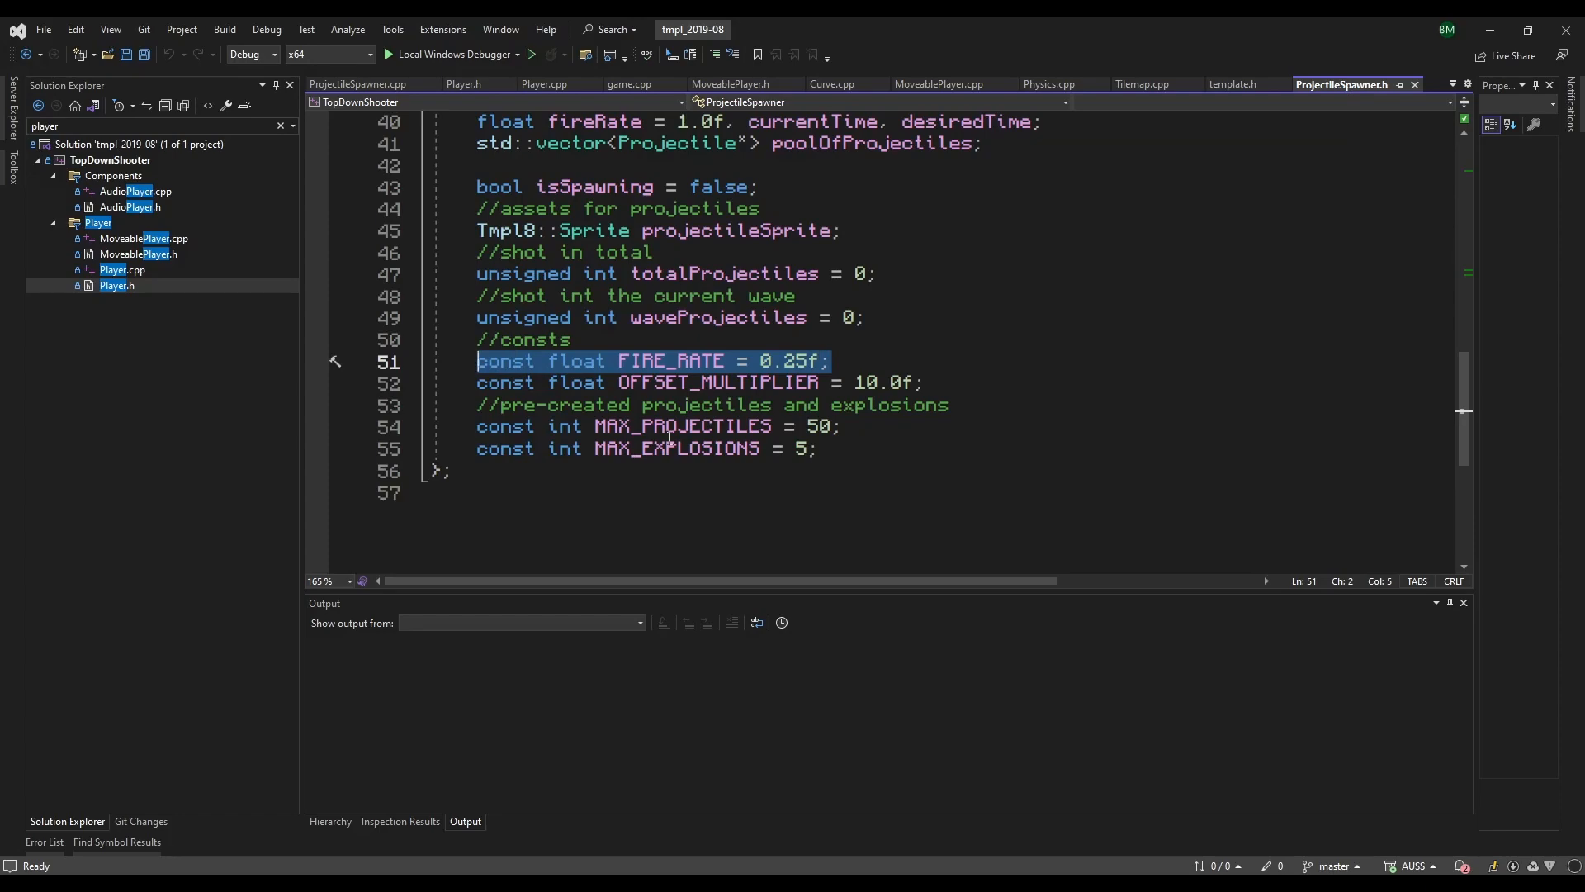
Switch from the ProjectileSpawner code to the CollisionDetection.cpp tab showing FlagPair
click(359, 84)
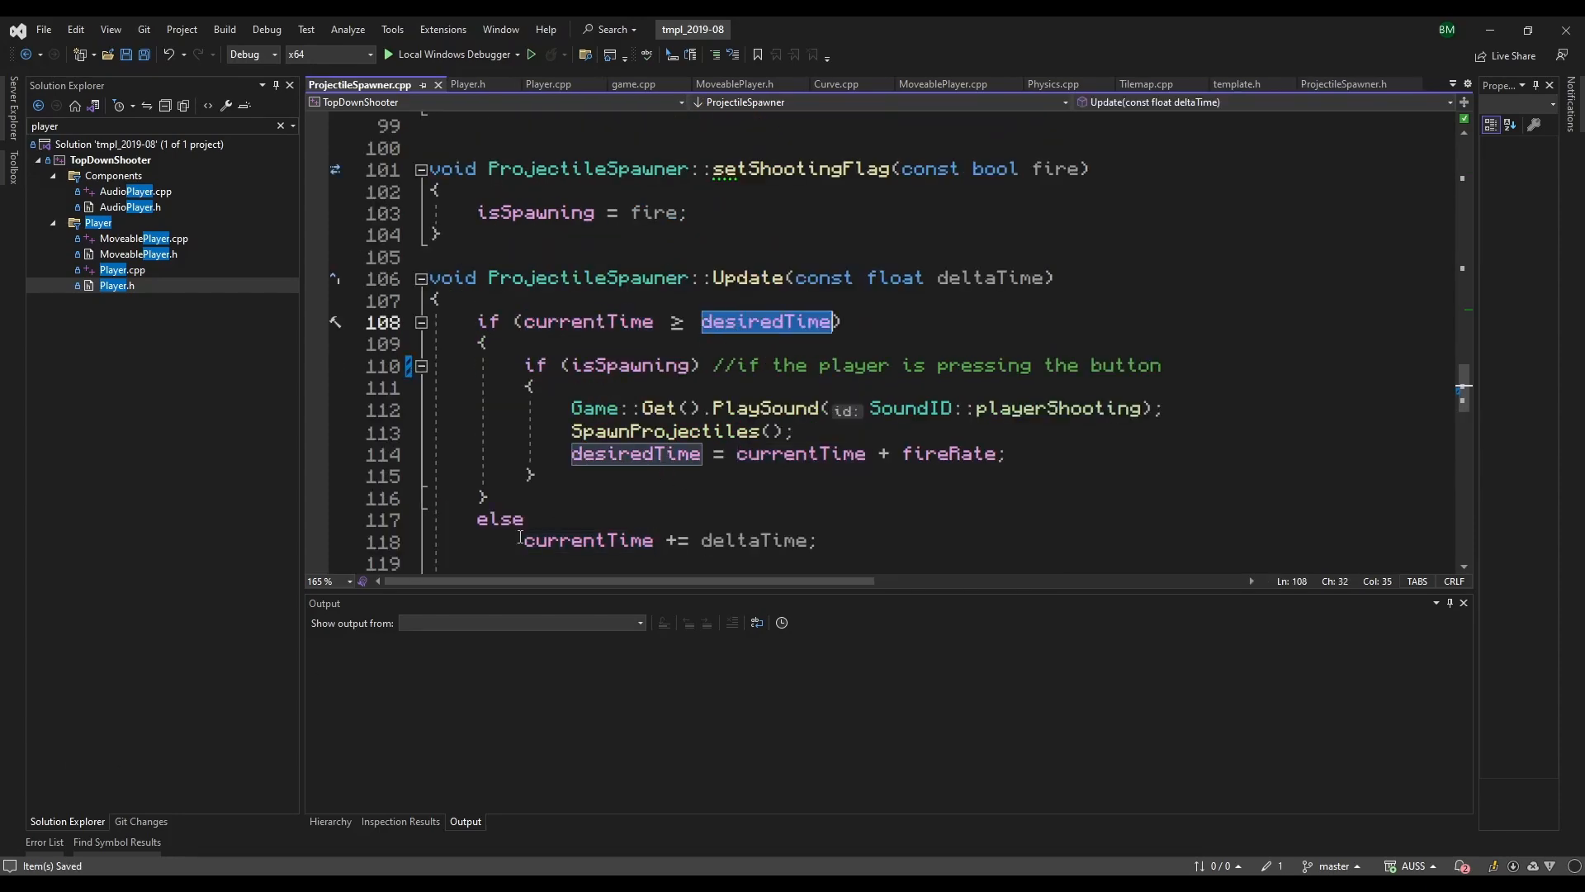
click(544, 85)
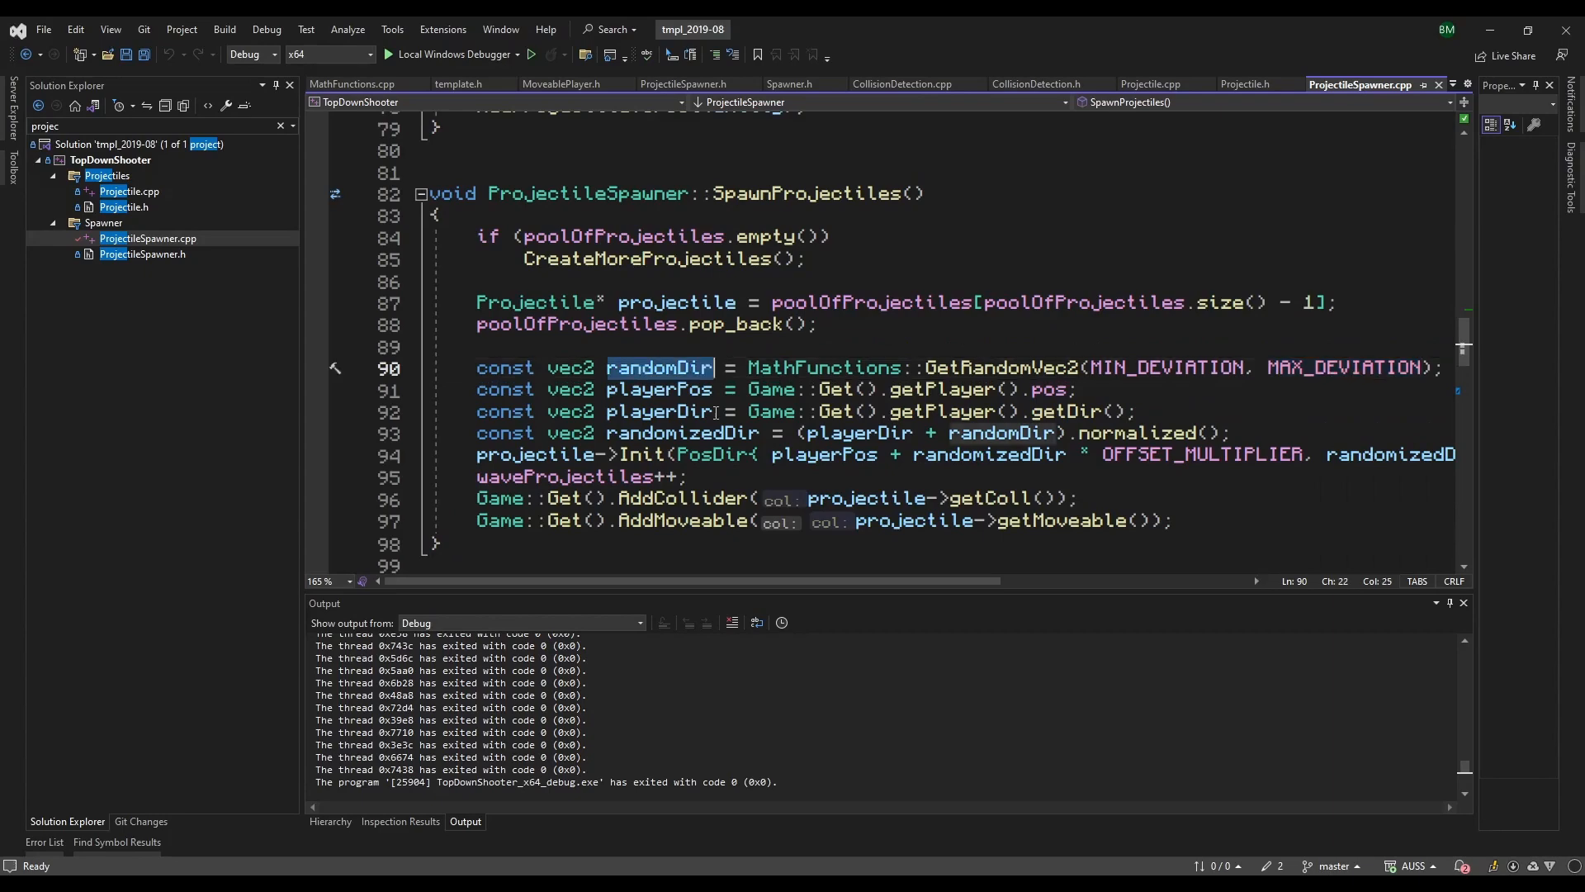
click(790, 84)
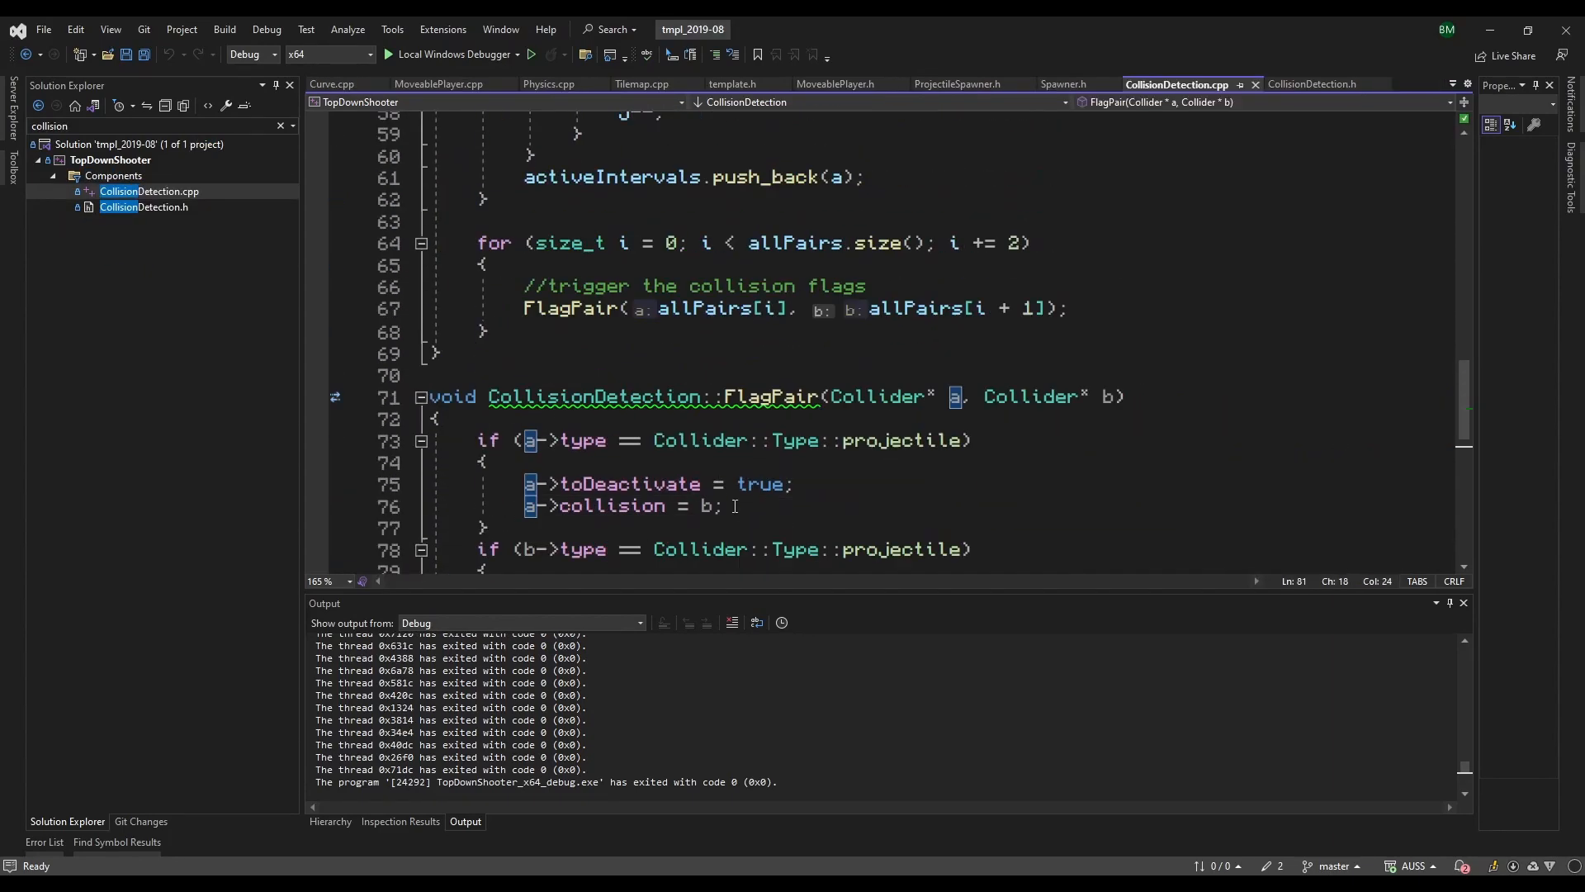
scroll(up, 3)
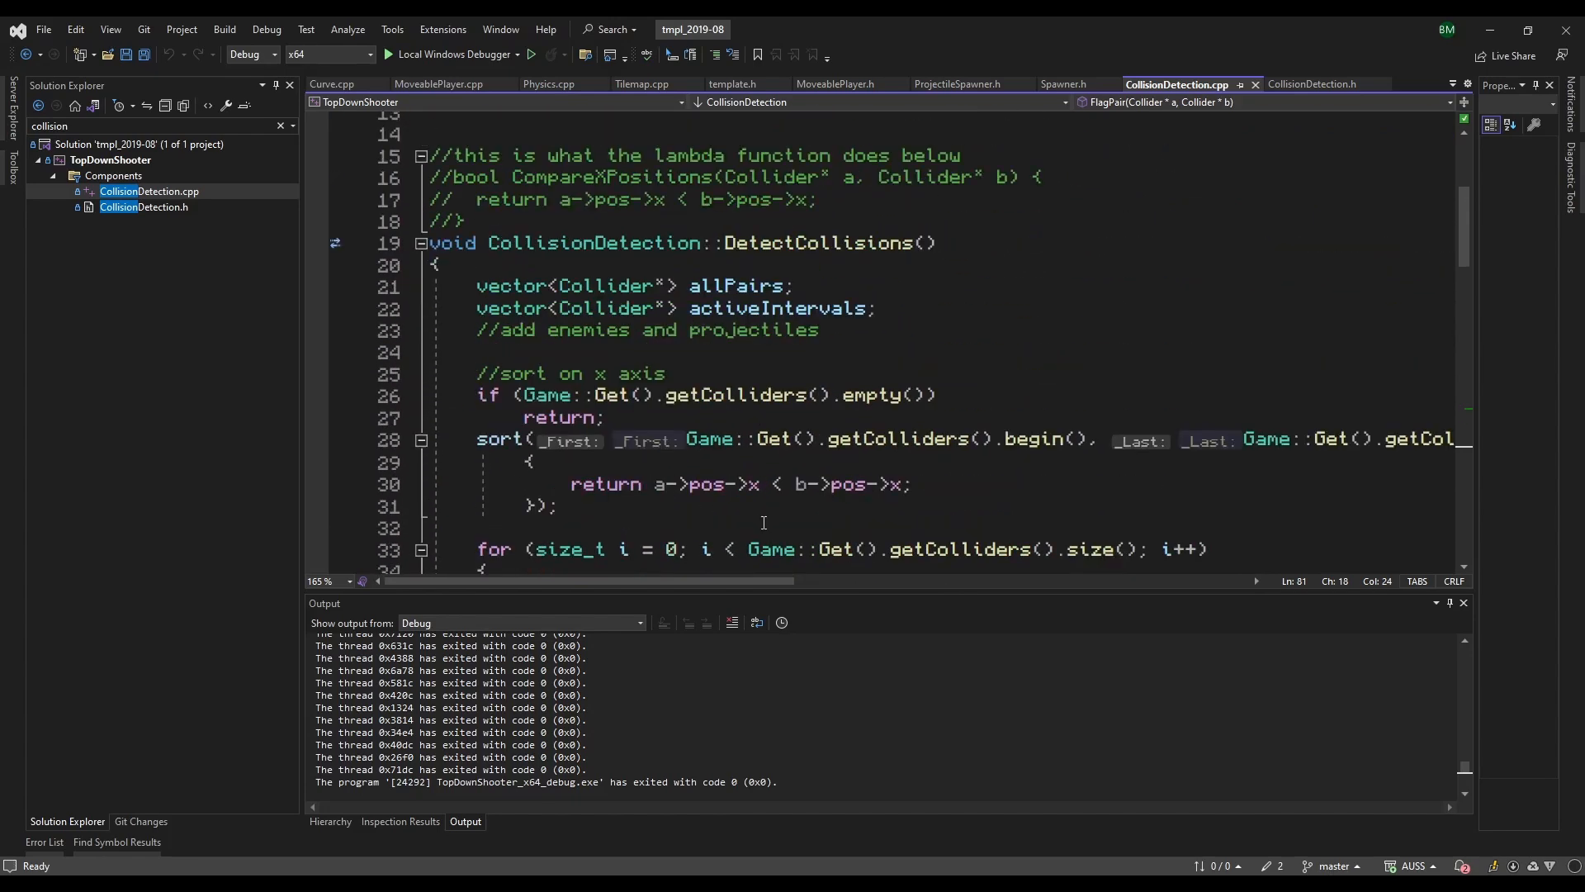
scroll(up, 3)
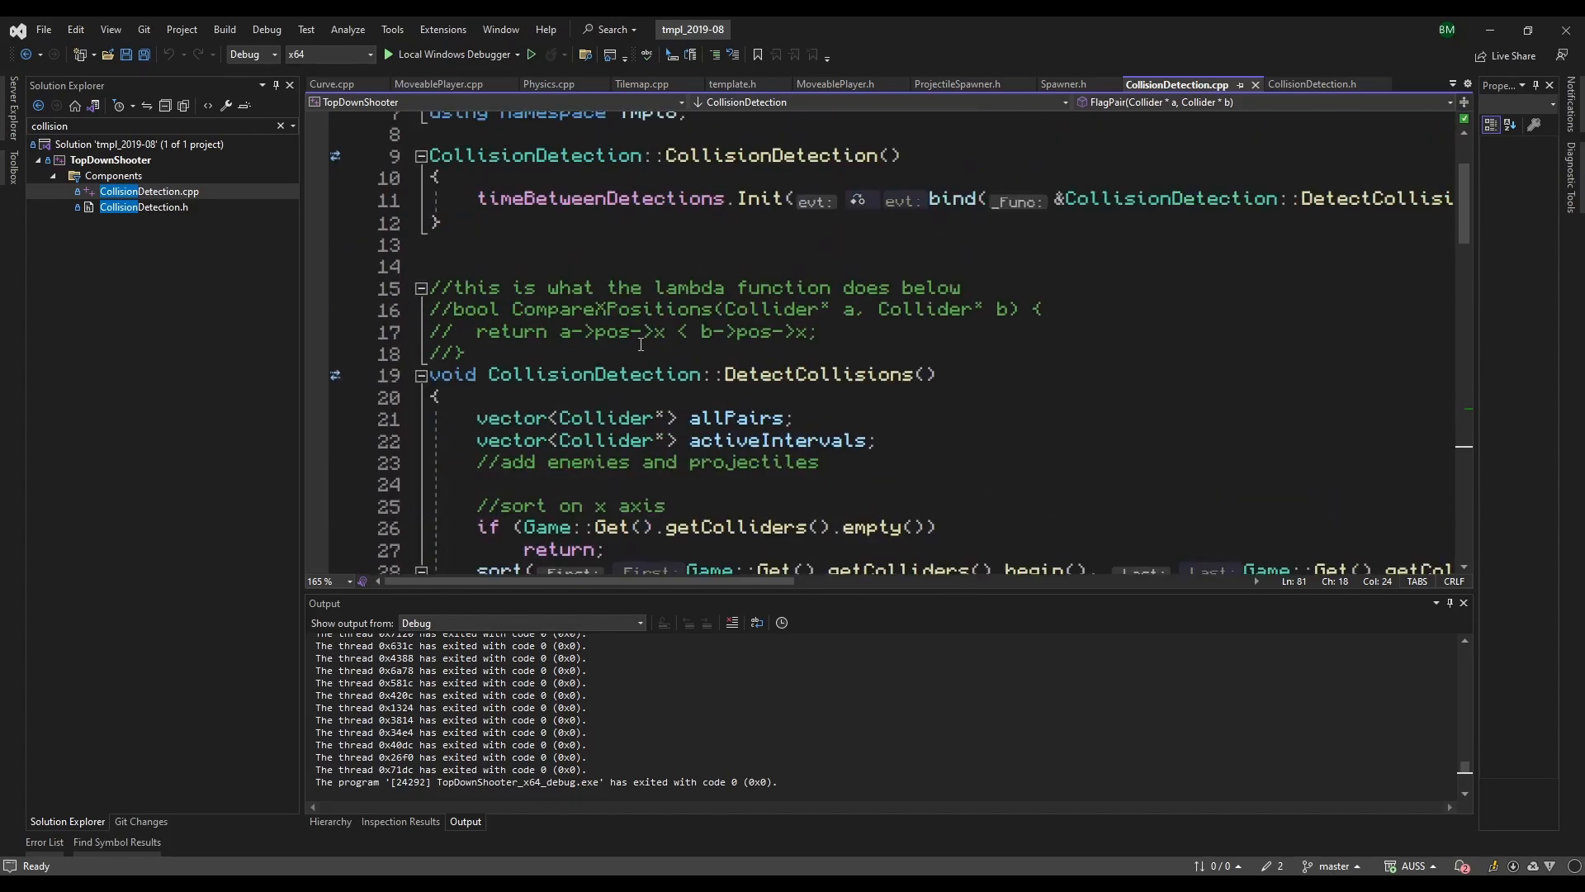
scroll(down, 3)
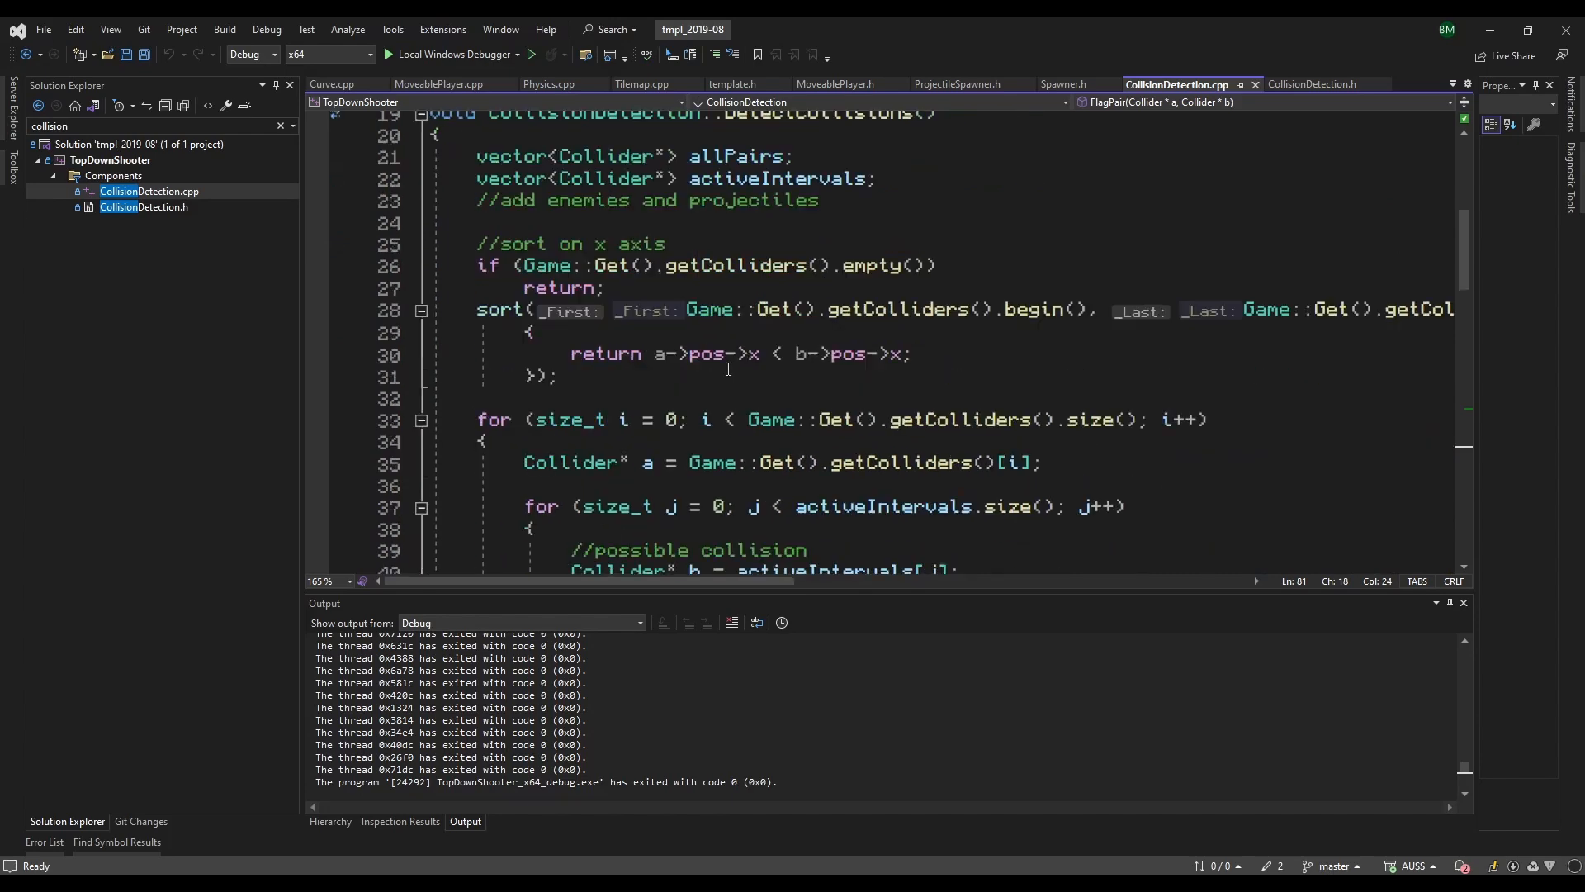
scroll(down, 3)
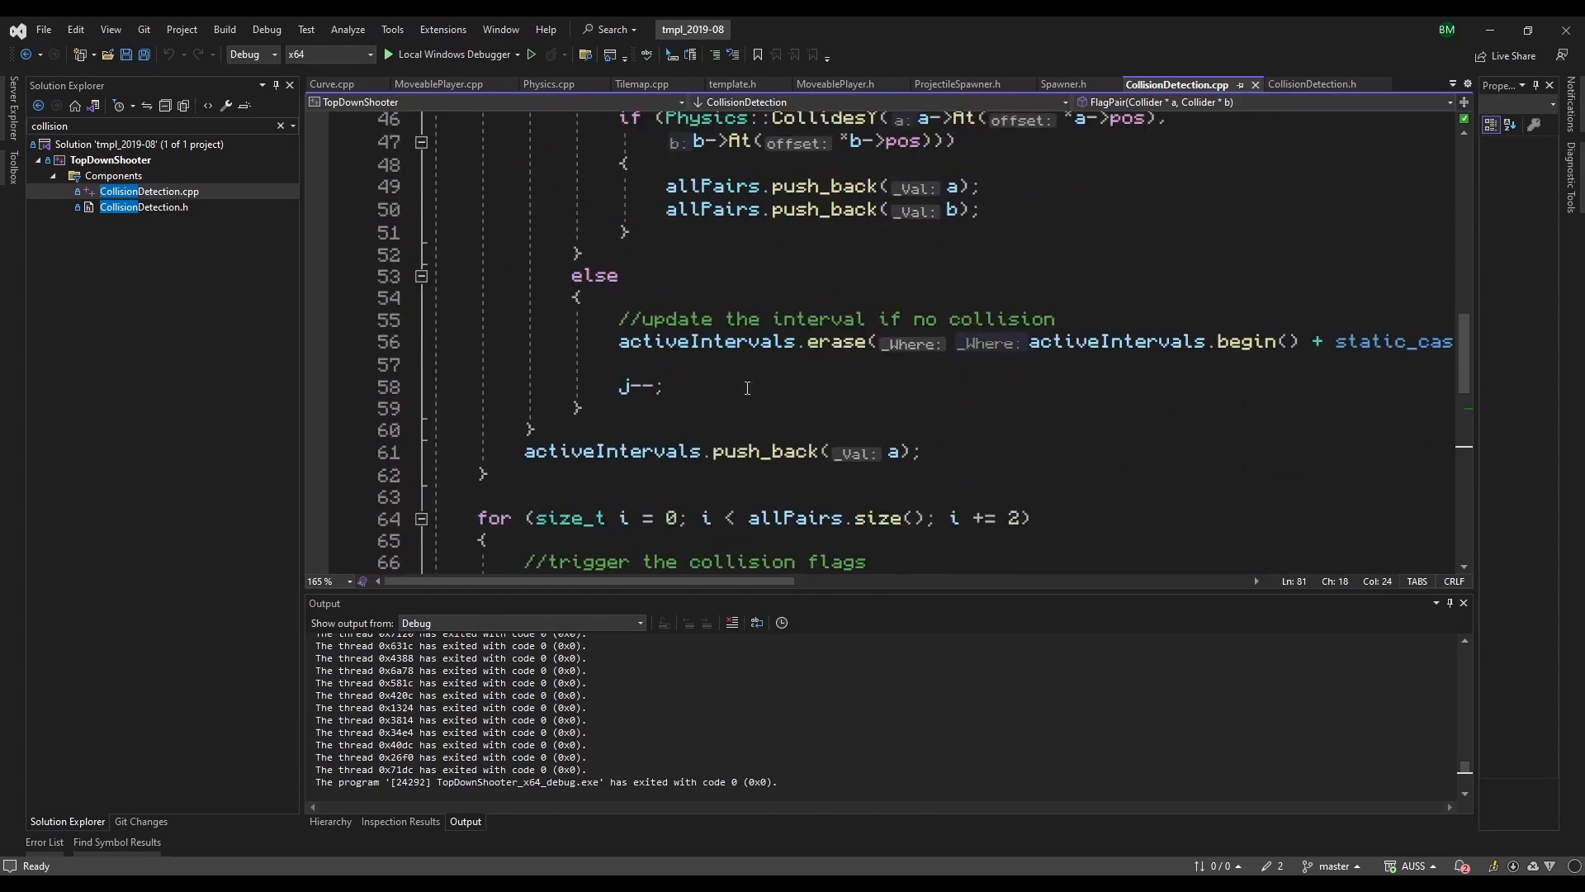